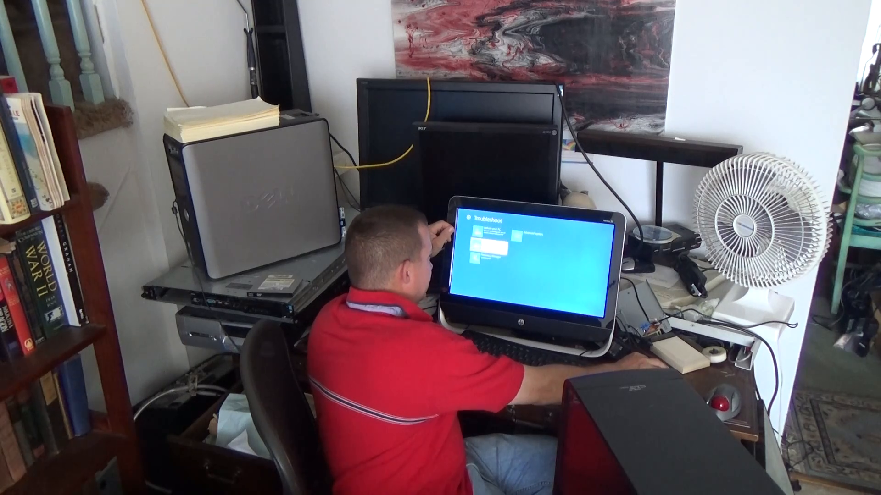
- Choose Reset your PC from the Troubleshoot options to begin the recovery reset
left_click(484, 242)
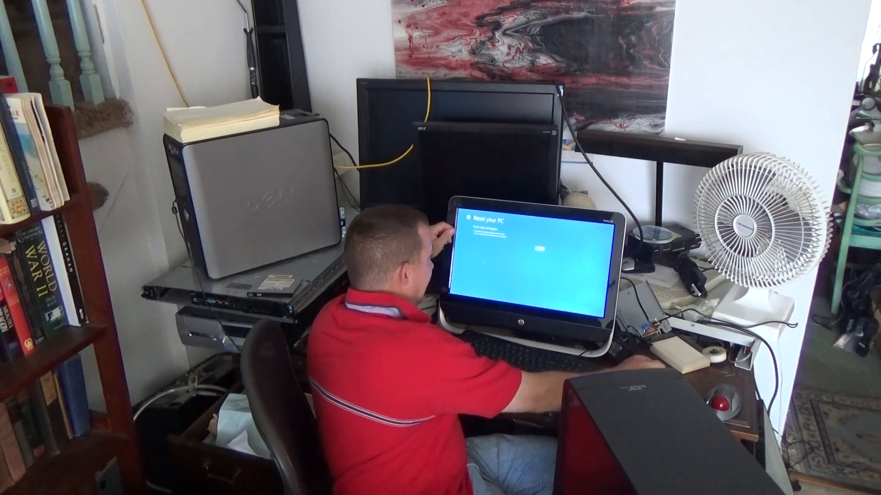